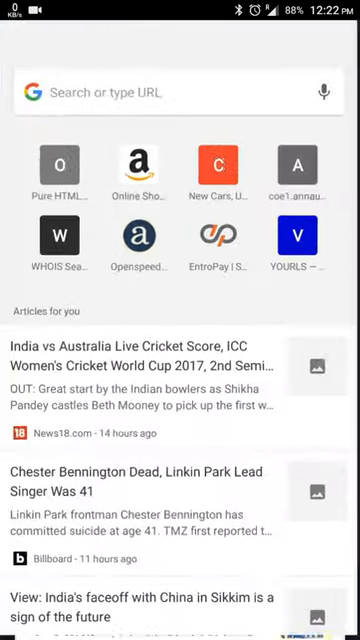
# Begin entering chrome://flags/#enable-ntp-remote-suggestions in the address bar from the new tab.
pyautogui.scroll(-3)
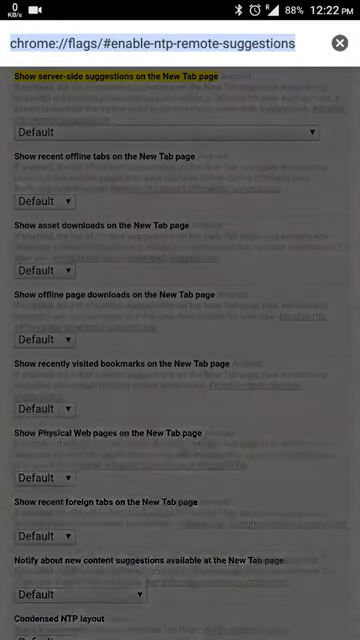
pyautogui.click(160, 44)
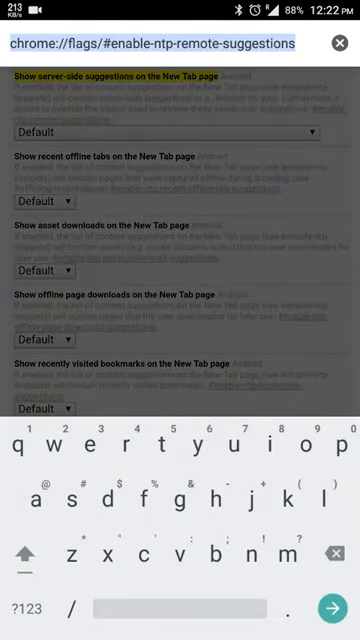